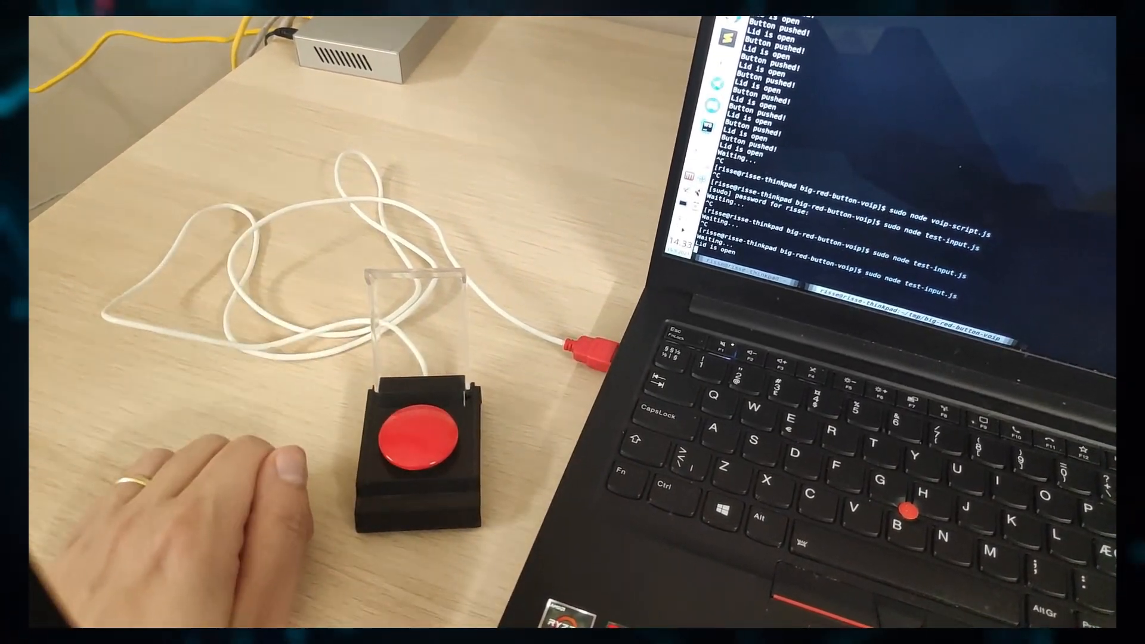
# - Press the red USB button four times and confirm each logs 'Button pushed!' in test-input.js
pyautogui.click(417, 445)
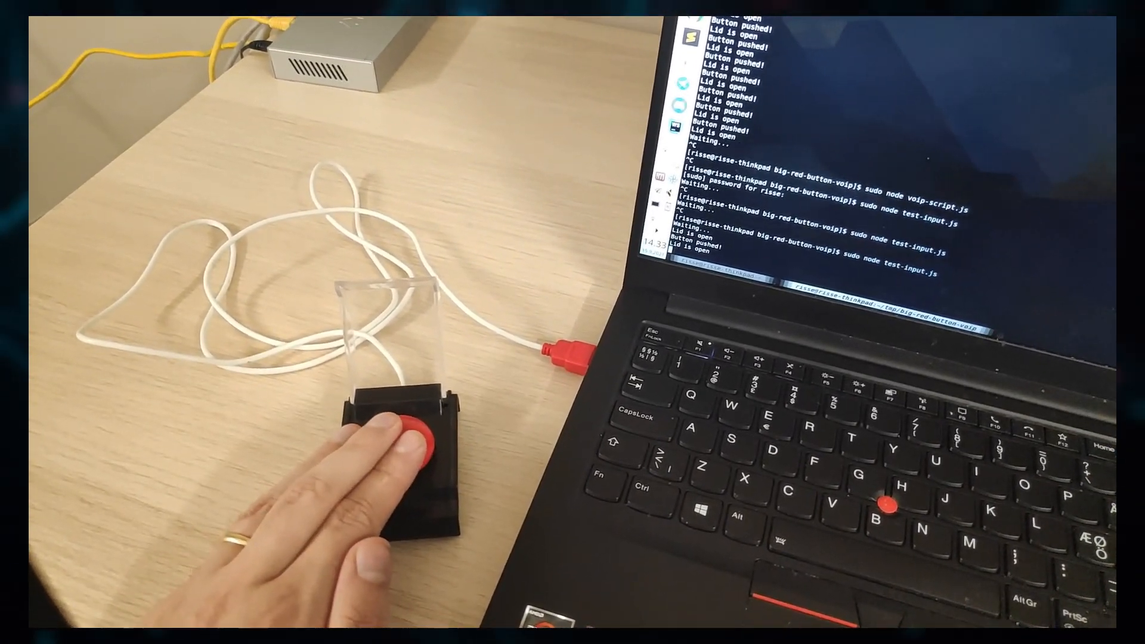
pyautogui.click(420, 434)
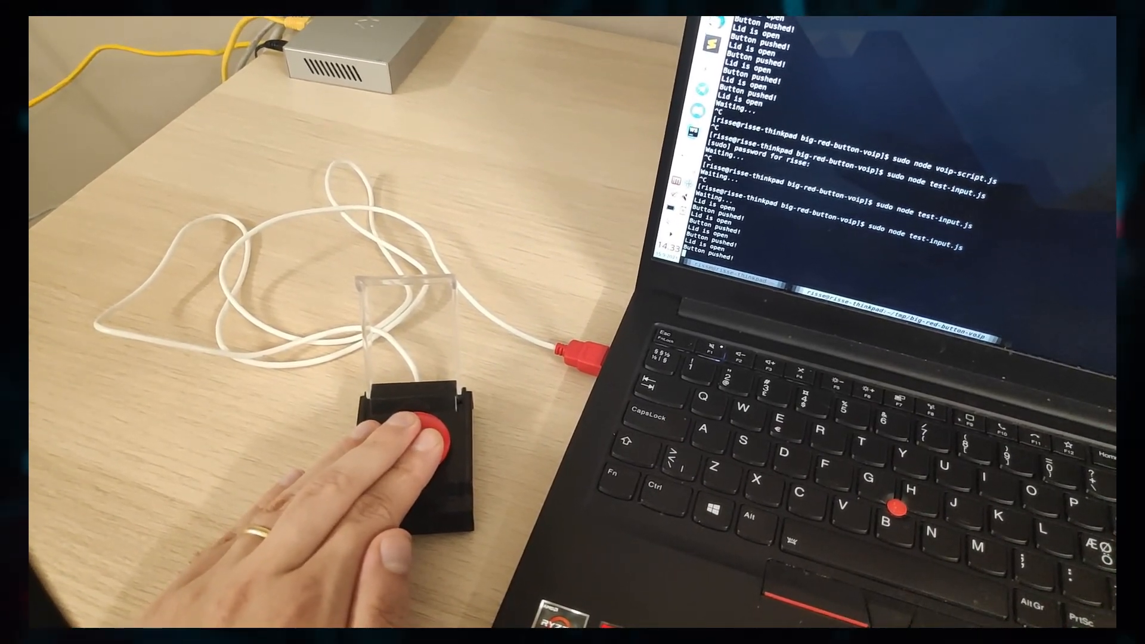
pyautogui.click(420, 434)
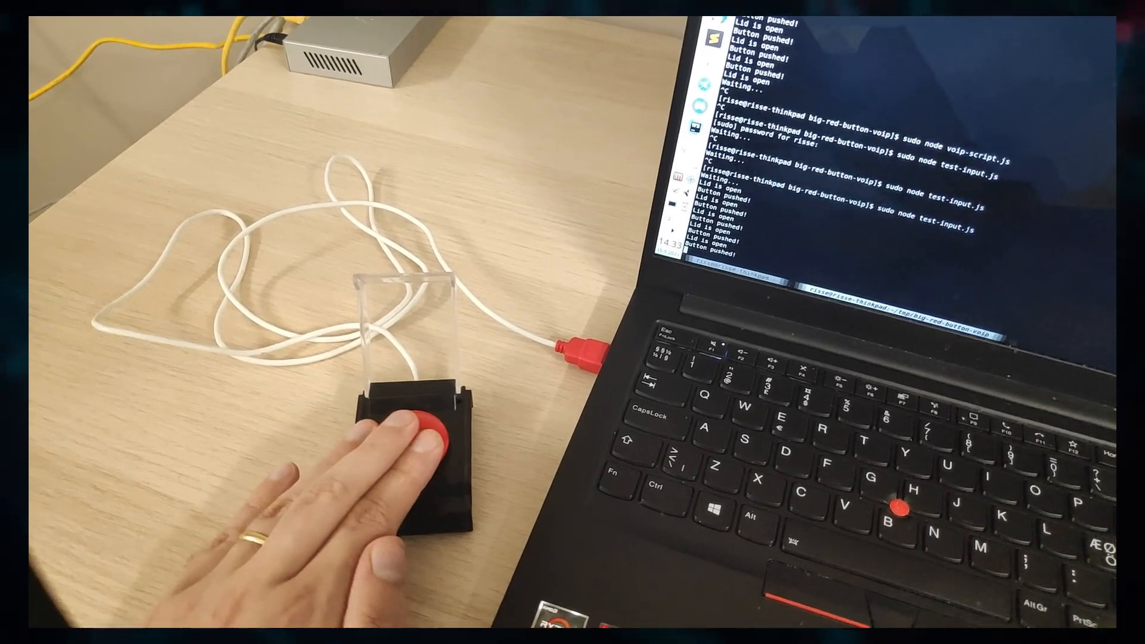
pyautogui.click(417, 438)
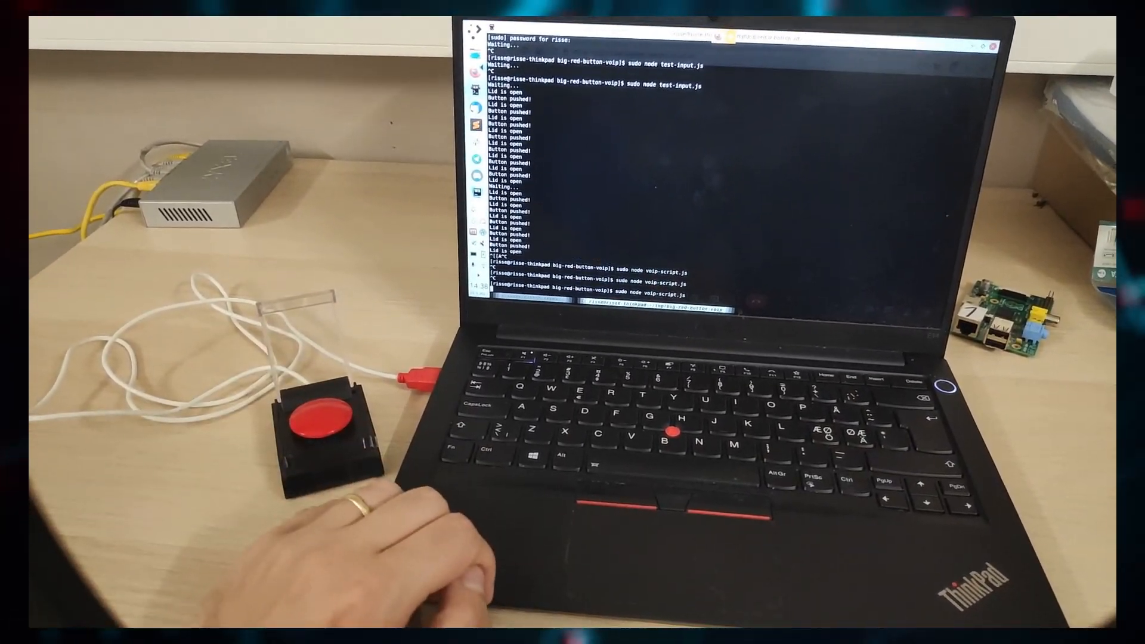
# - Bring the browser's Google Meet call back on screen after relaunching voip-script.js
pyautogui.click(324, 412)
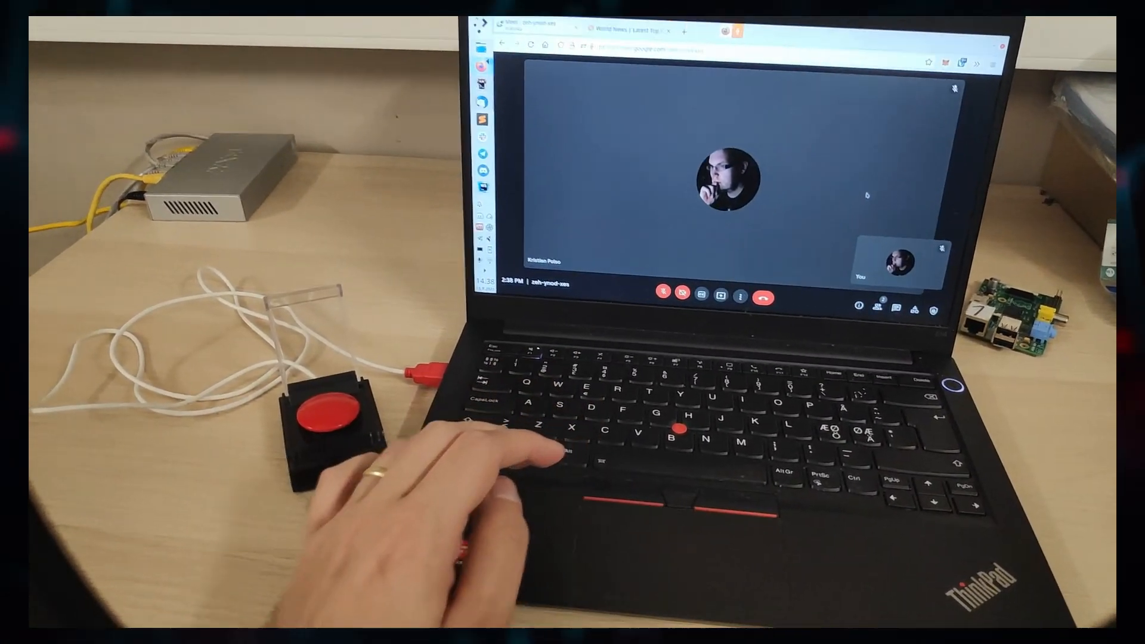